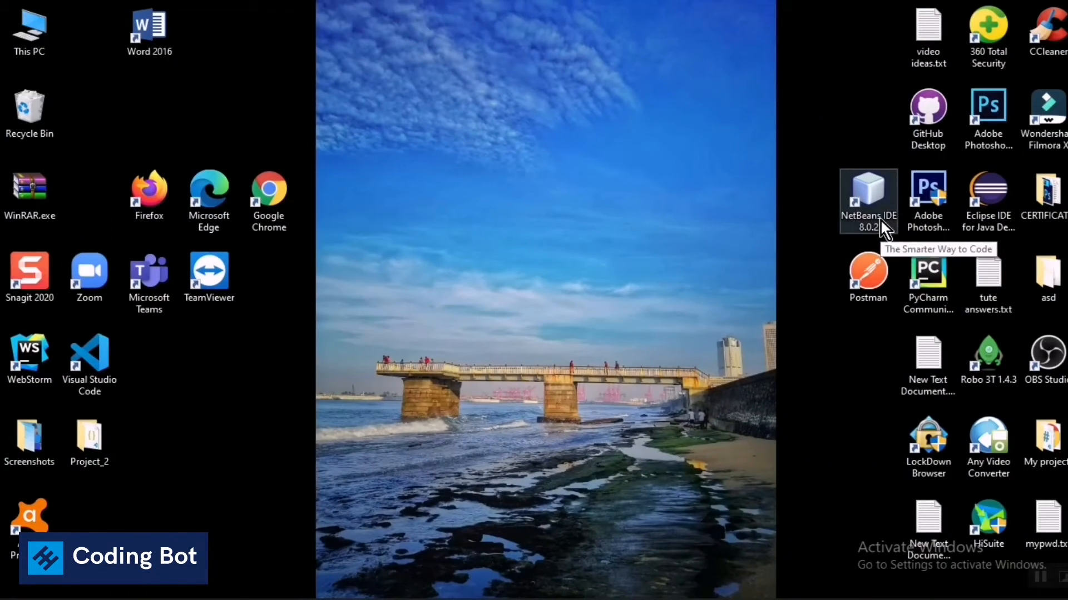
pyautogui.moveTo(873, 151)
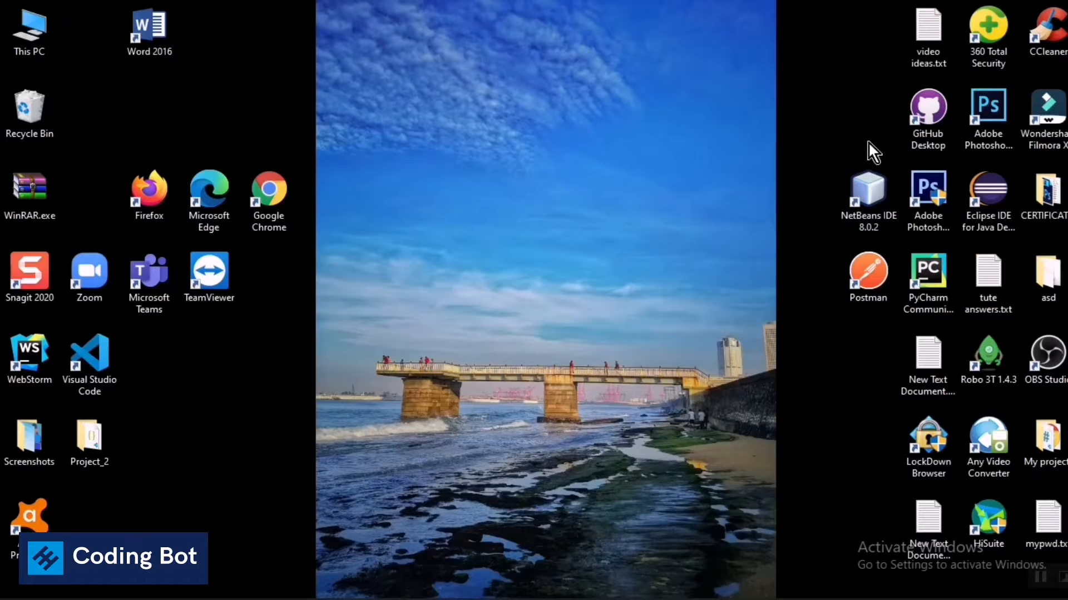
pyautogui.moveTo(818, 376)
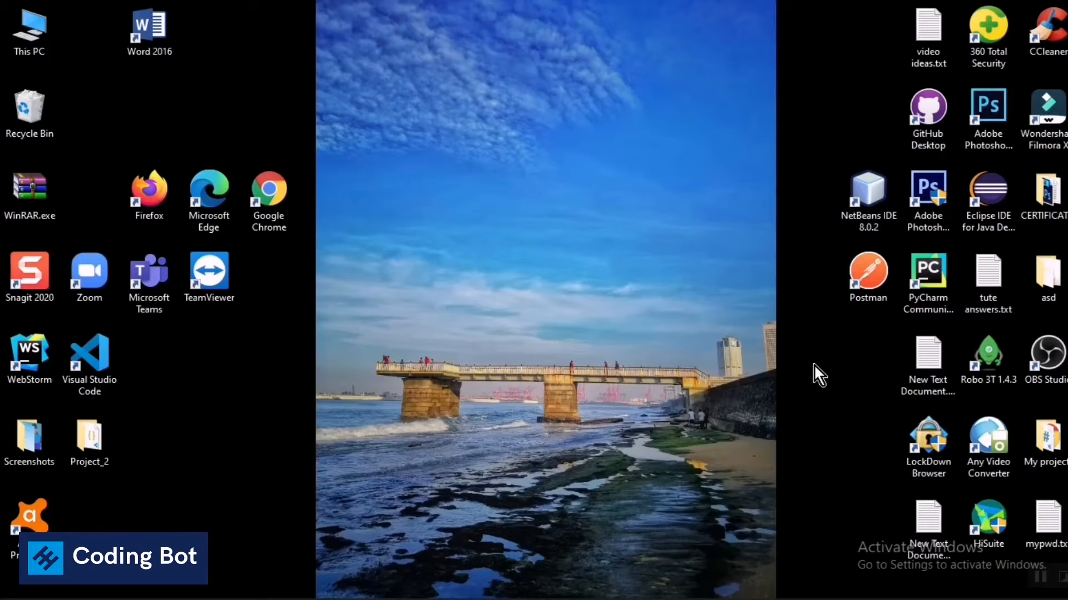
pyautogui.moveTo(816, 232)
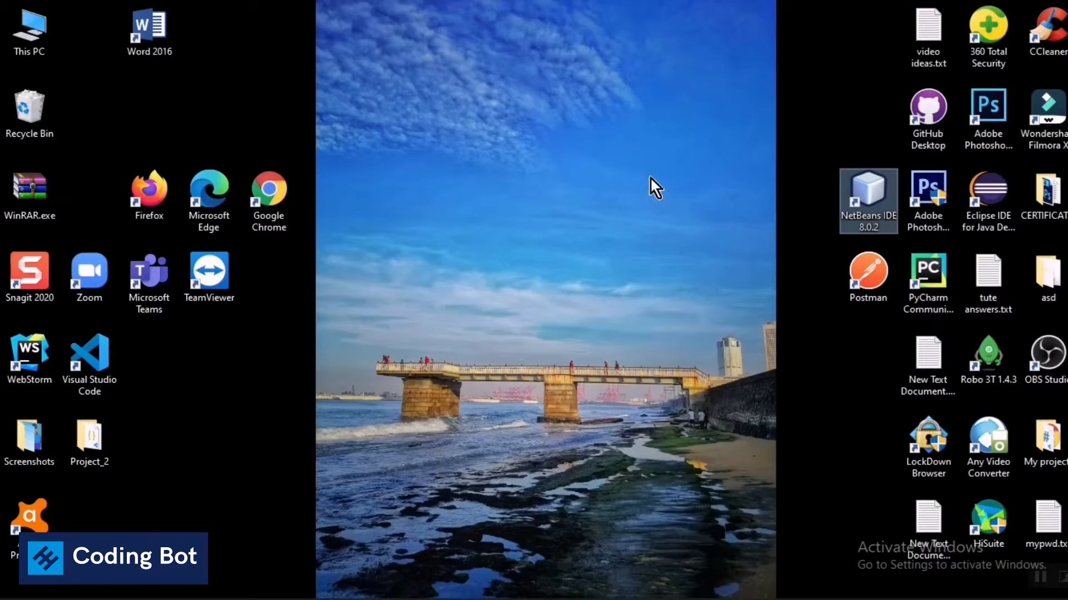
pyautogui.moveTo(327, 351)
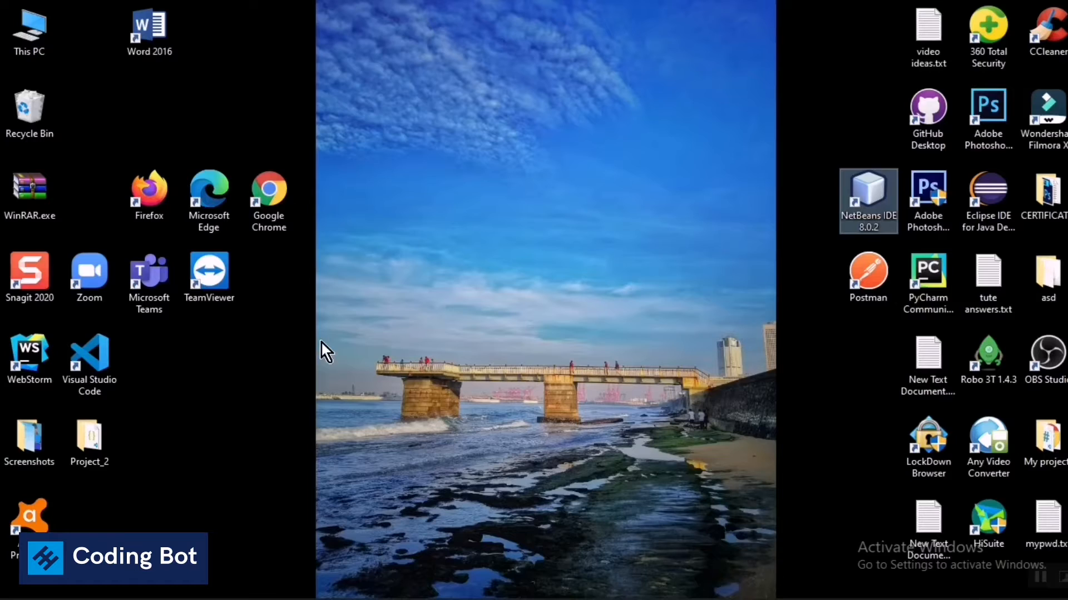
# Search Windows for 'add or remove programs' and open the Apps & features page.
pyautogui.click(15, 584)
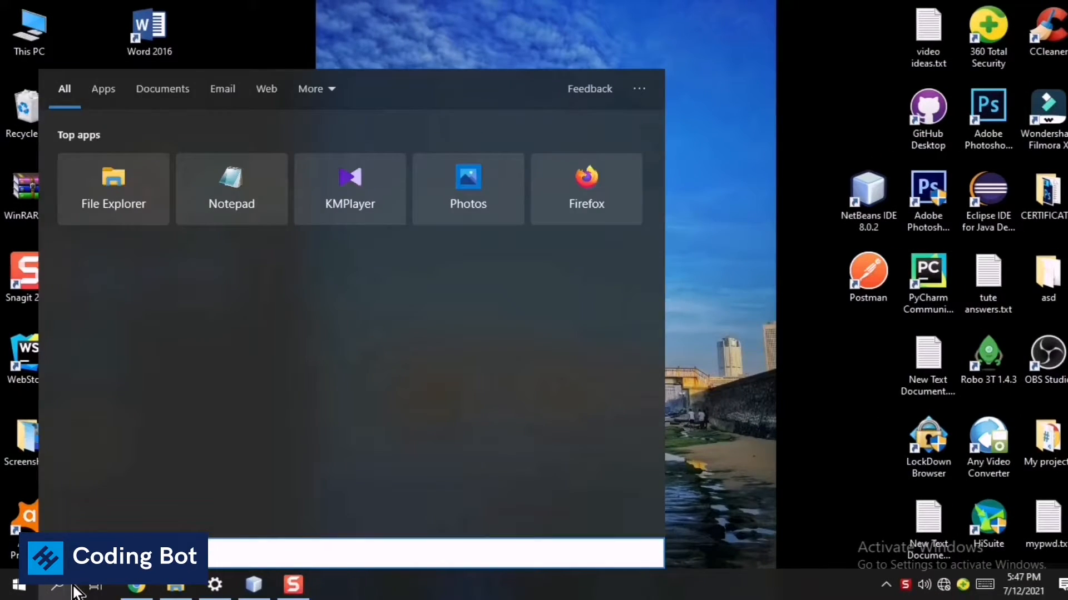
pyautogui.write('add')
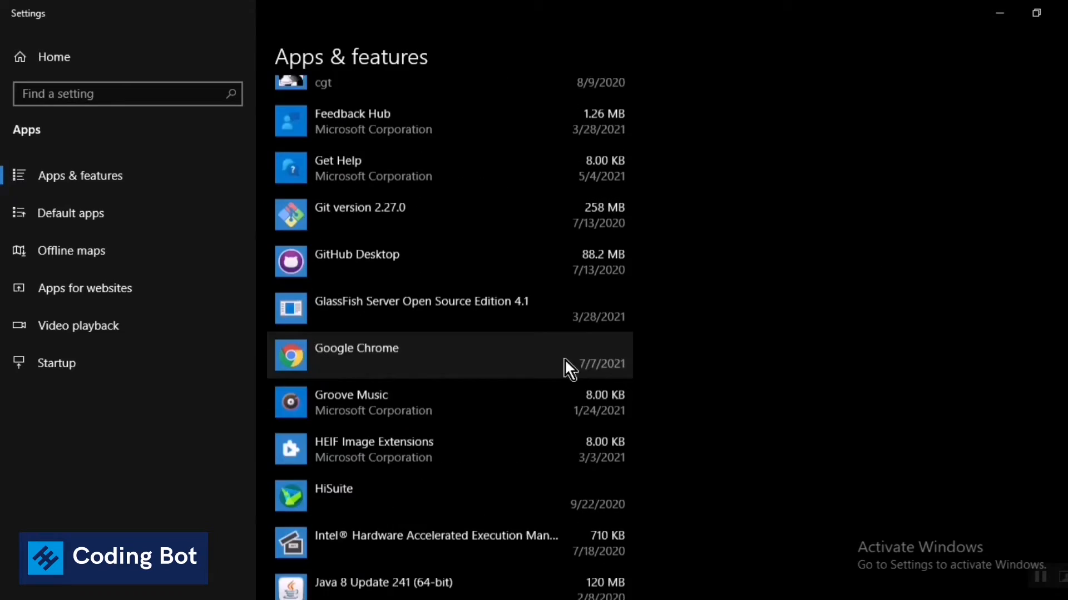
# Scroll the installed apps list down to the NetBeans IDE 8.0.2 entry.
pyautogui.scroll(-3)
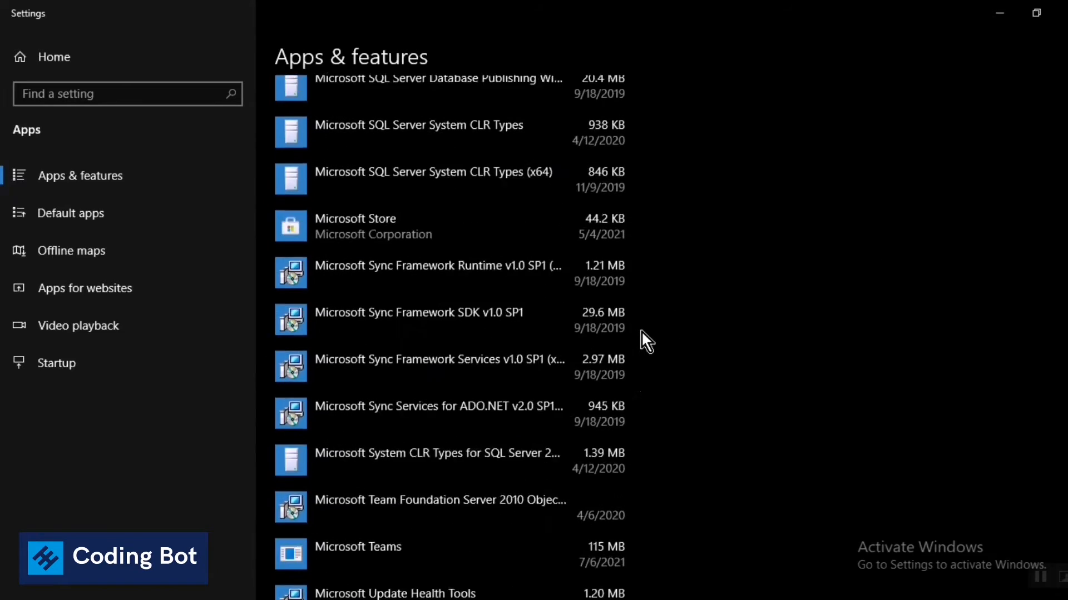
pyautogui.scroll(-3)
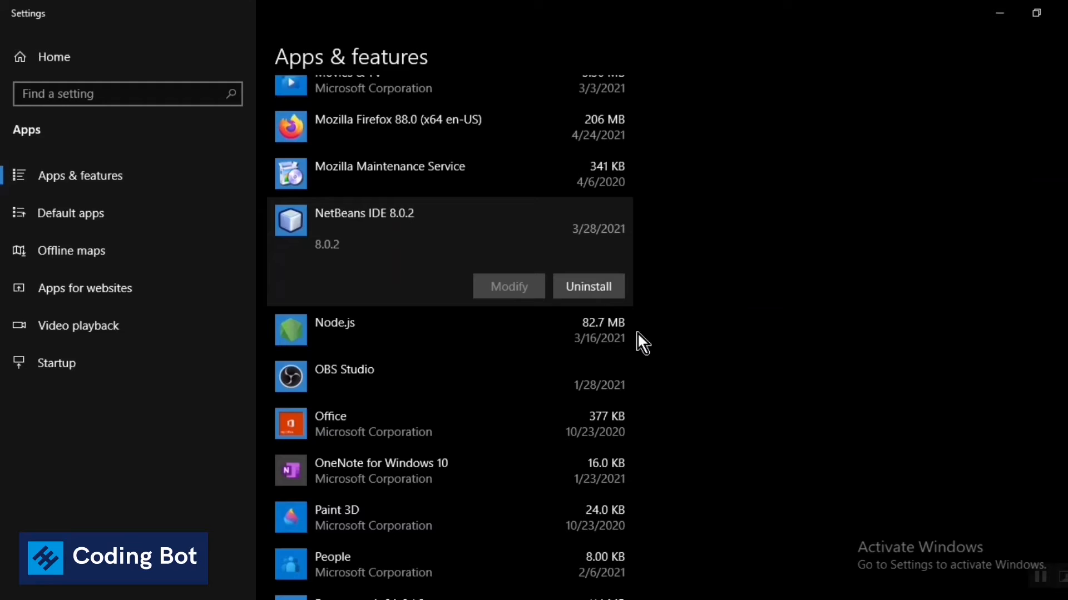
pyautogui.moveTo(485, 258)
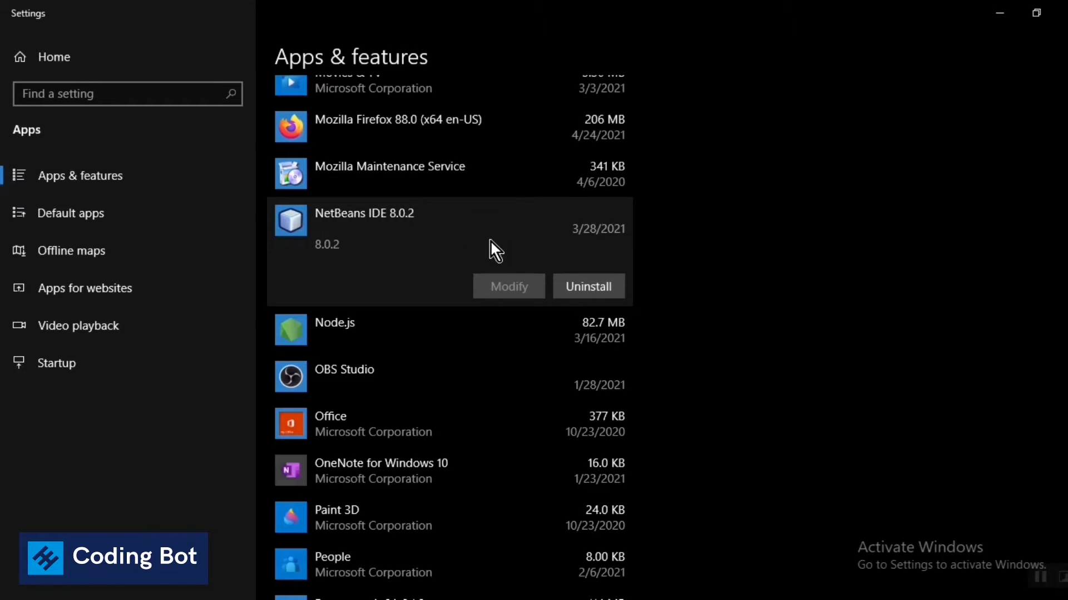
pyautogui.moveTo(480, 261)
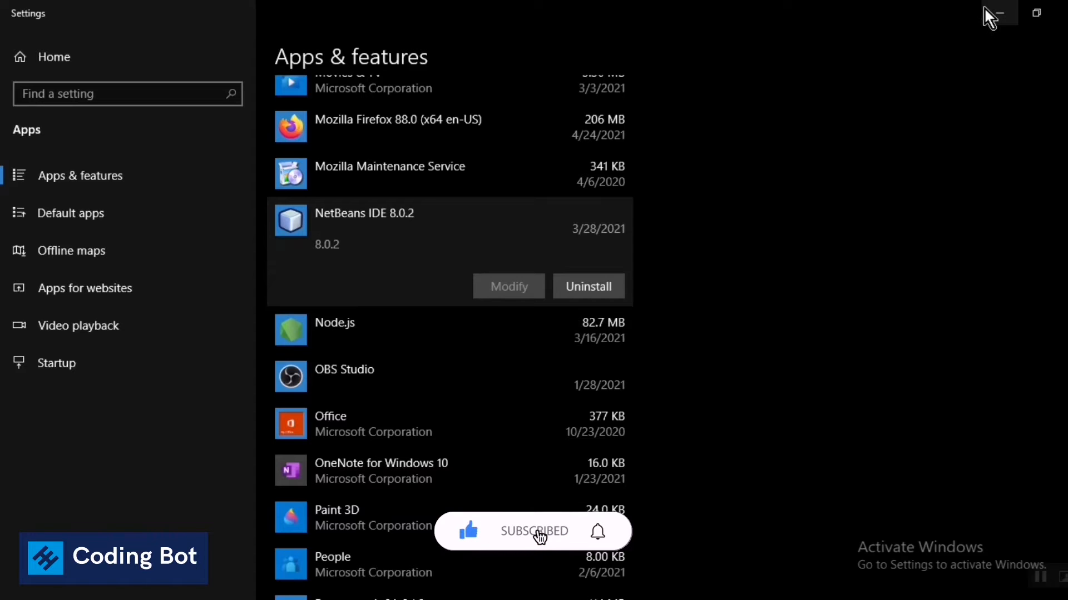
# Uninstall NetBeans 8.0.2 together with GlassFish Server 4.1, installation folder and user folder.
pyautogui.click(993, 12)
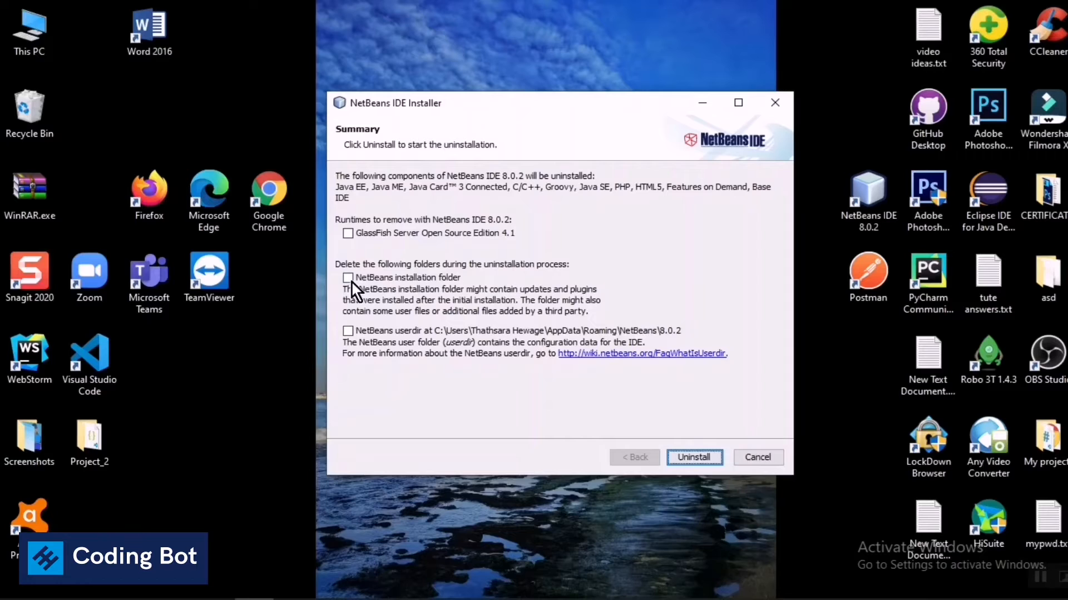
pyautogui.click(348, 233)
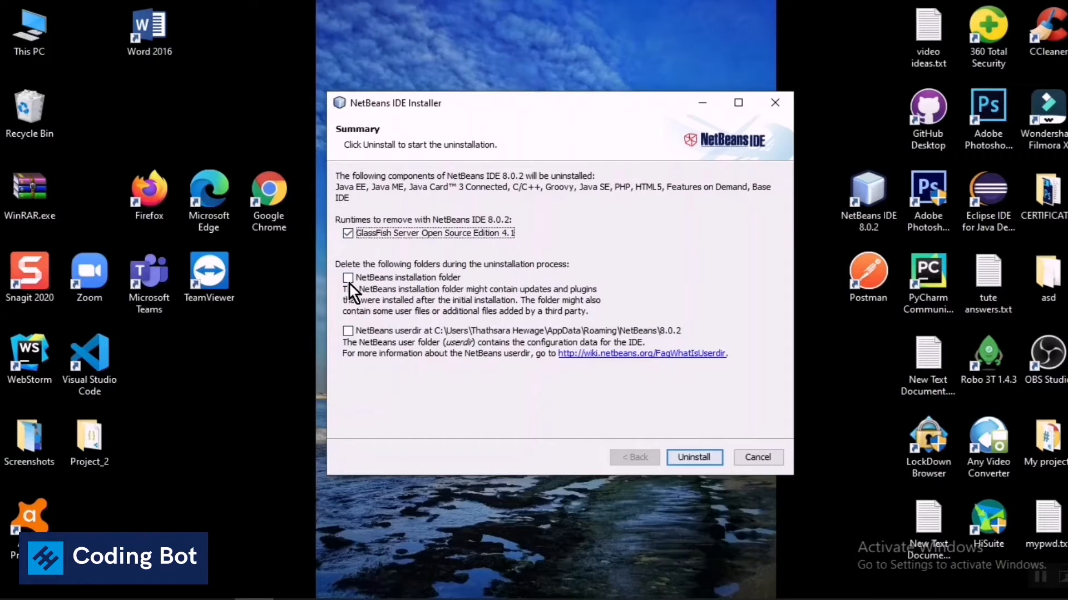
pyautogui.click(347, 277)
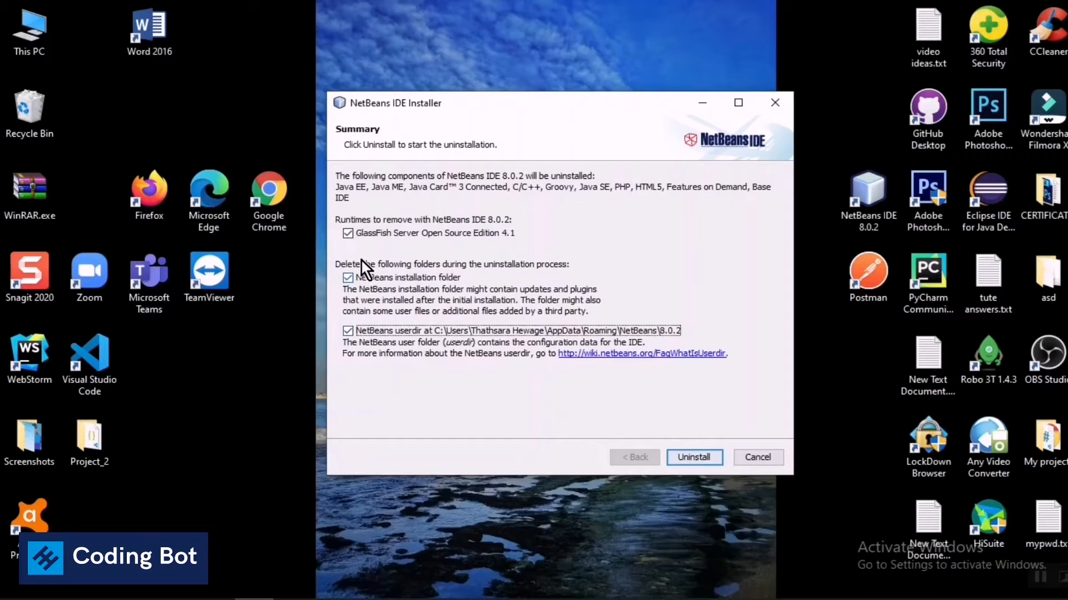
pyautogui.moveTo(565, 374)
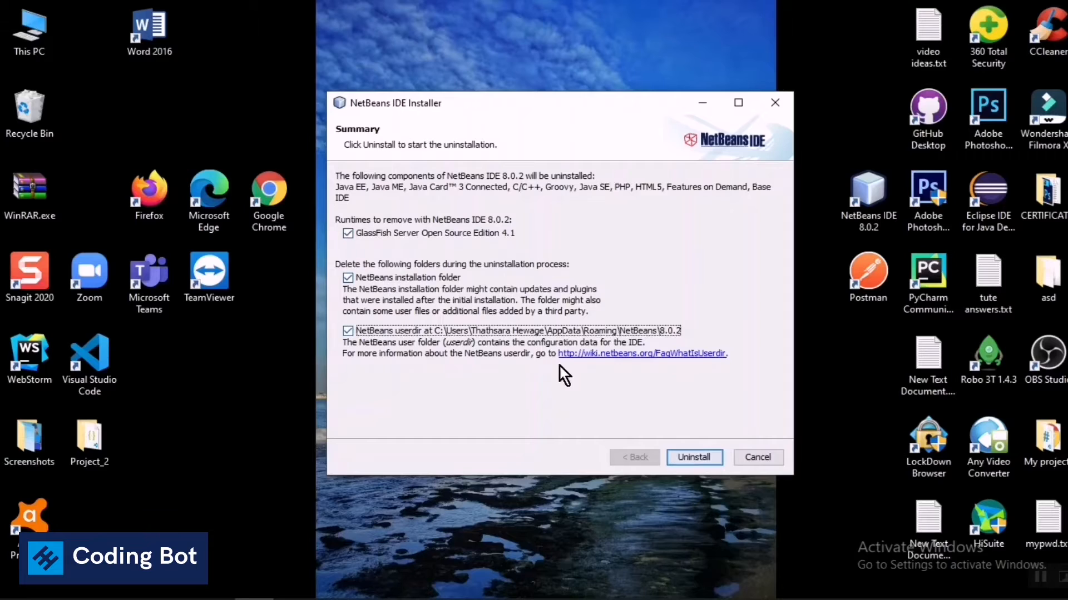
pyautogui.click(694, 457)
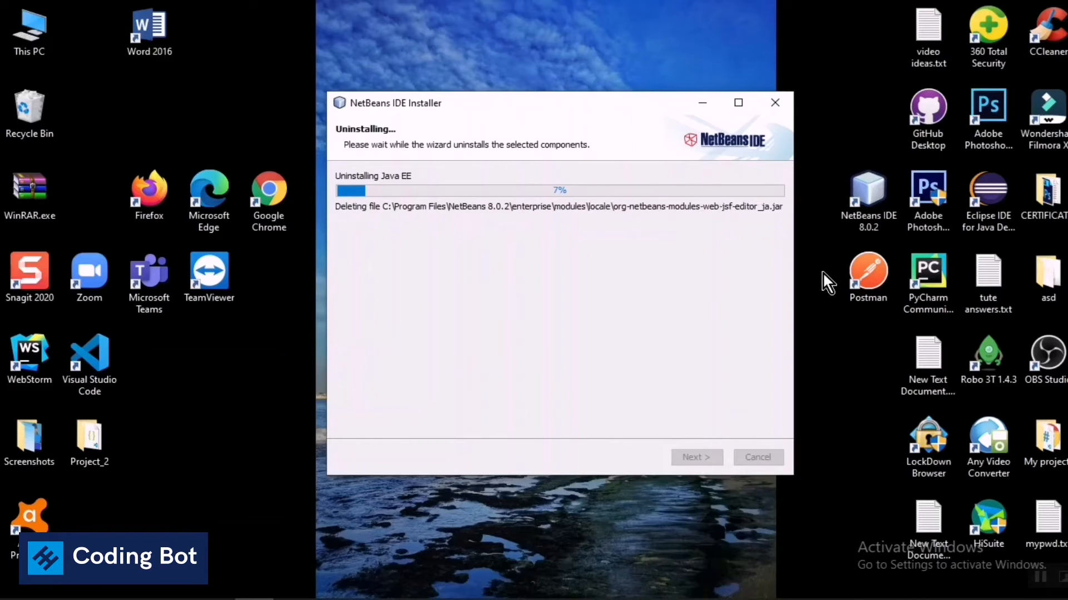
pyautogui.moveTo(585, 172)
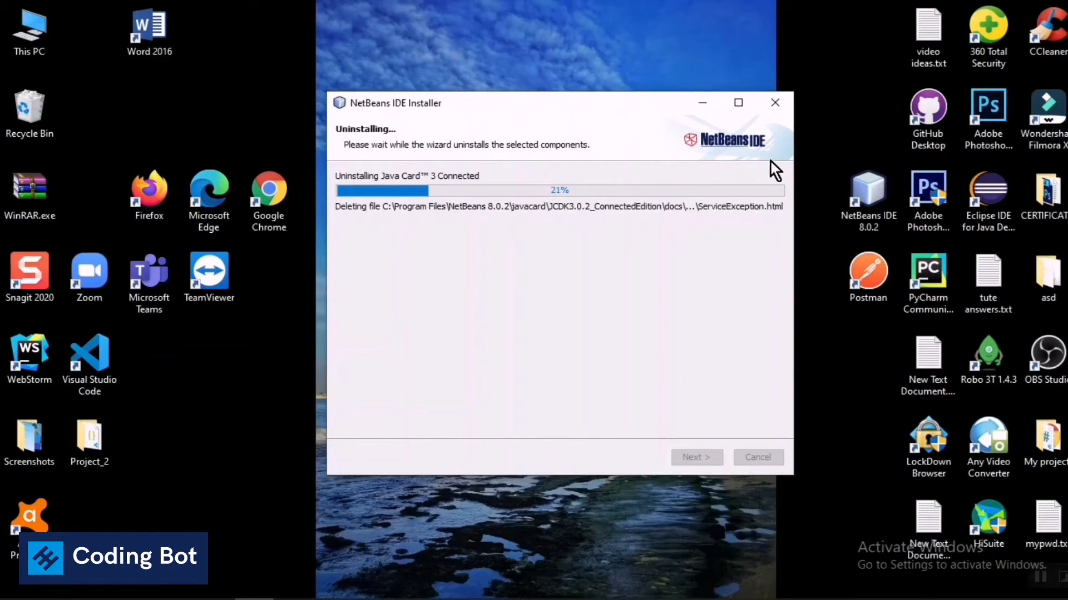
pyautogui.moveTo(571, 121)
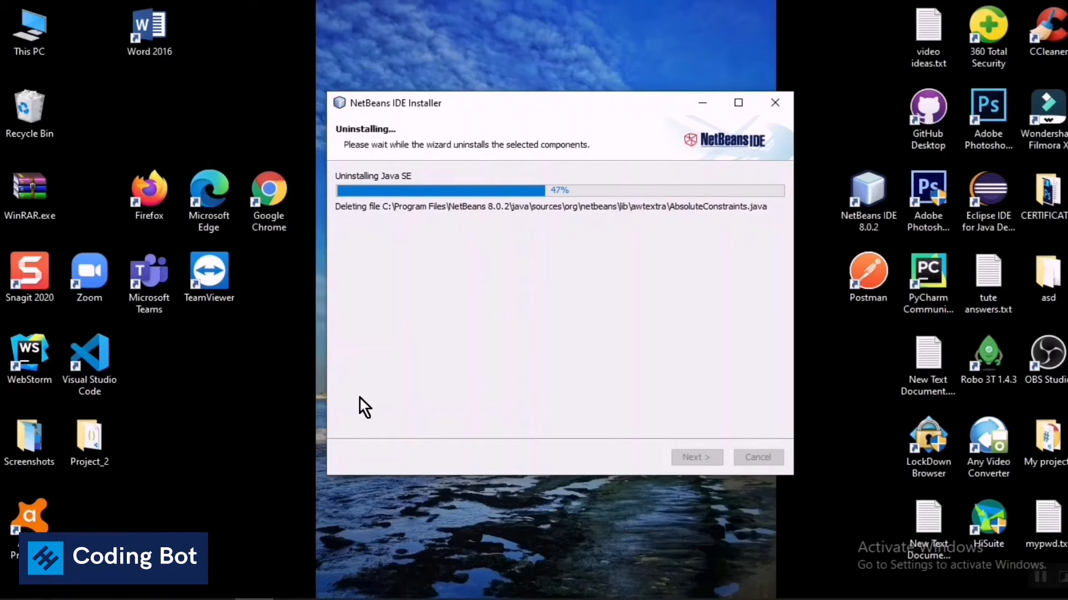
pyautogui.moveTo(704, 261)
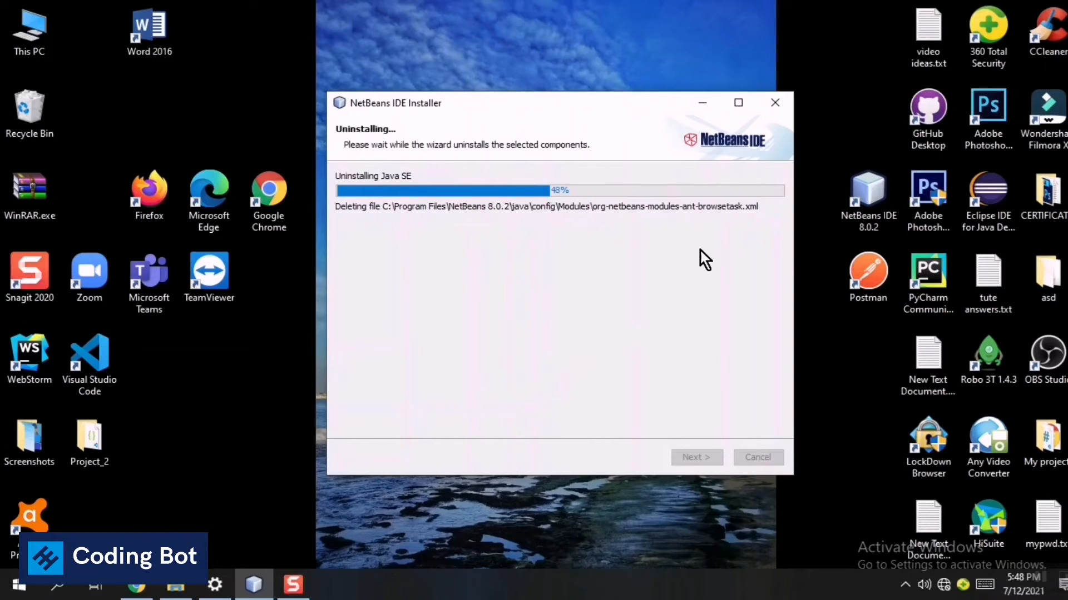
pyautogui.moveTo(783, 266)
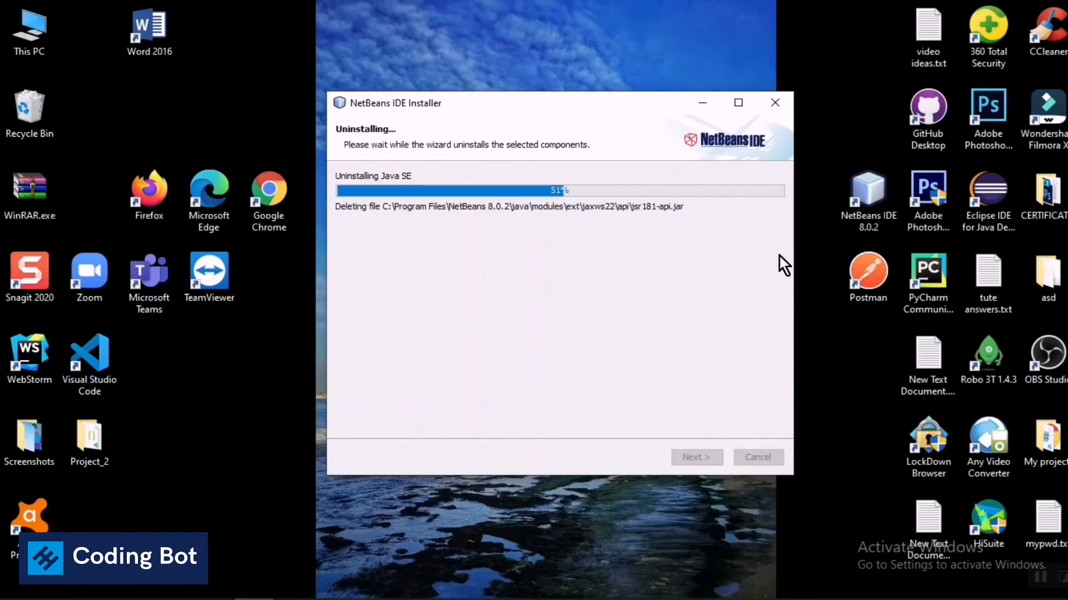
pyautogui.moveTo(868, 218)
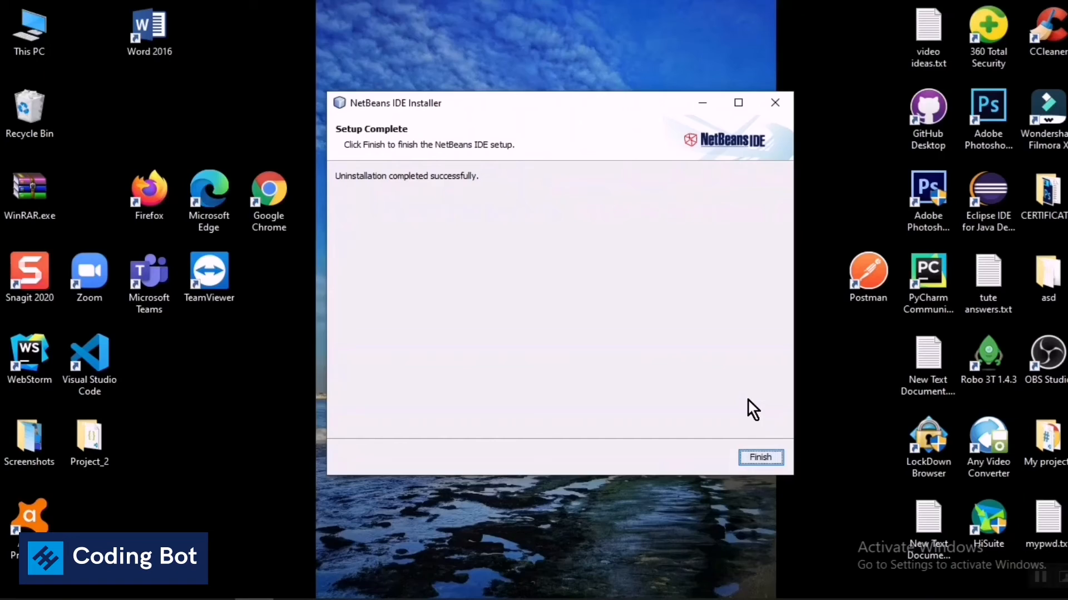
pyautogui.moveTo(607, 126)
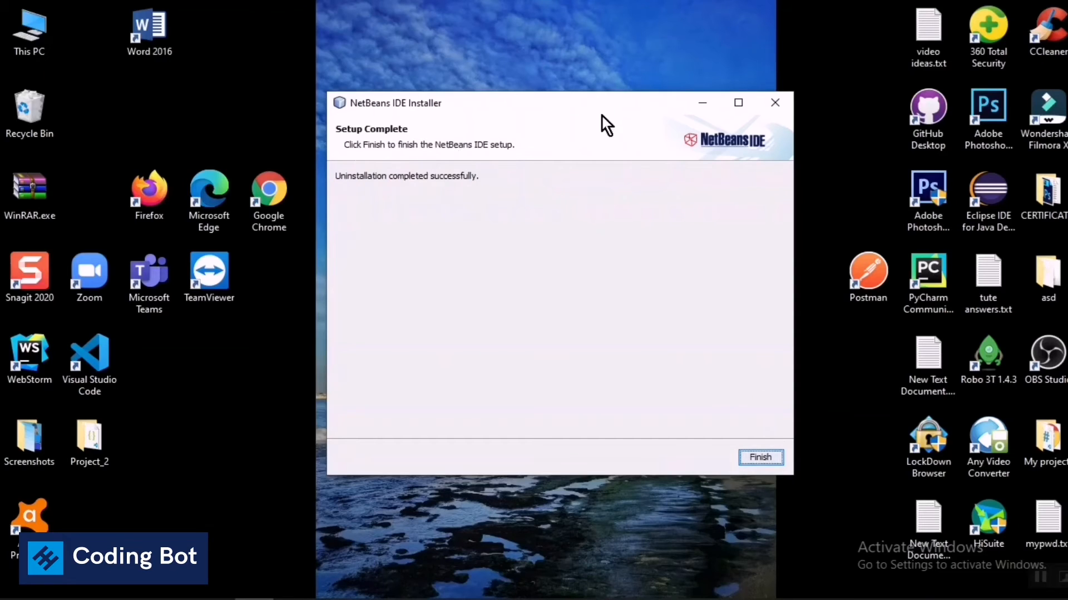
pyautogui.moveTo(688, 246)
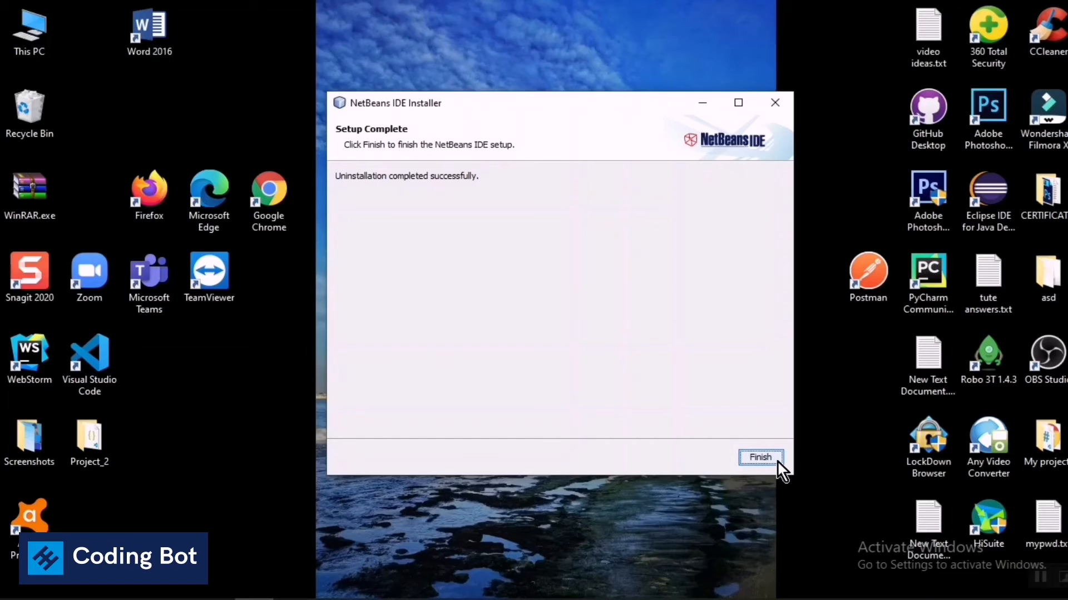
# Close the finished NetBeans uninstaller and bring the Settings window back.
pyautogui.click(760, 458)
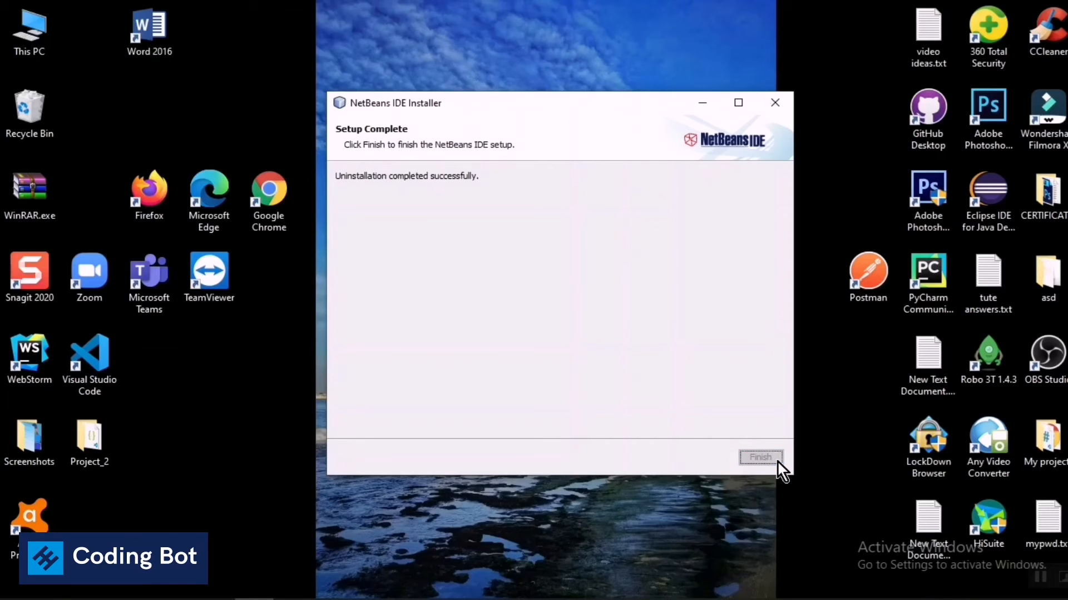
pyautogui.click(759, 457)
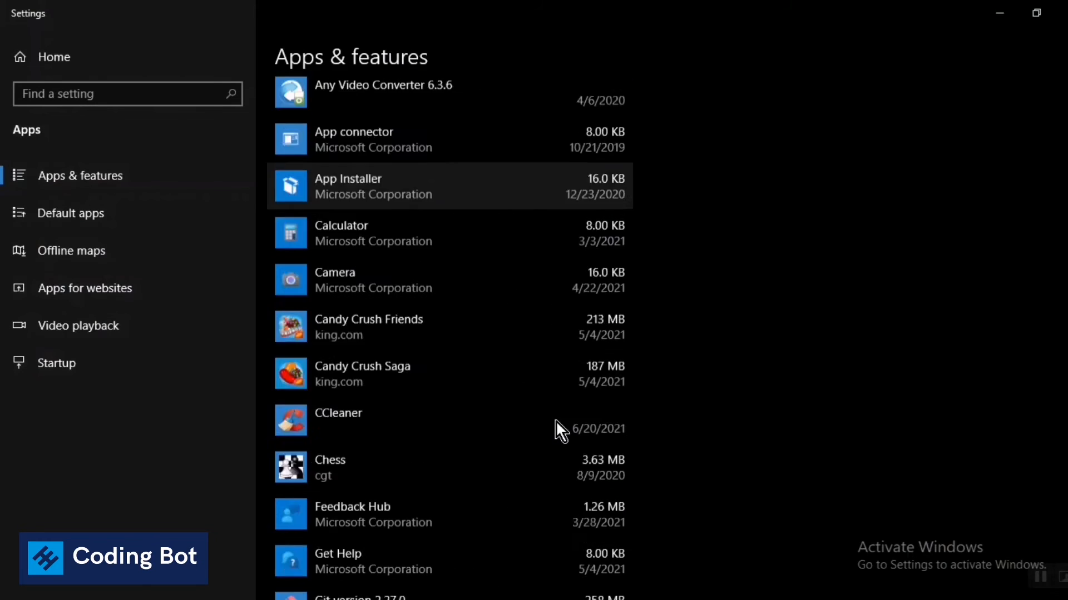
# Scroll past Mozilla Maintenance Service to Node.js, confirming NetBeans IDE 8.0.2 is gone.
pyautogui.scroll(-3)
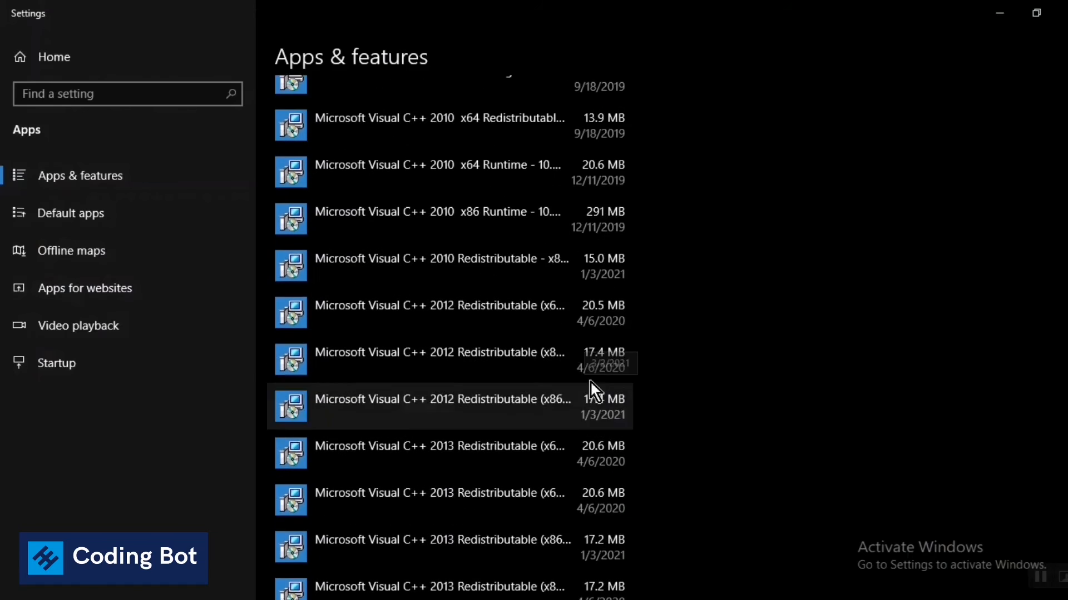
pyautogui.scroll(-3)
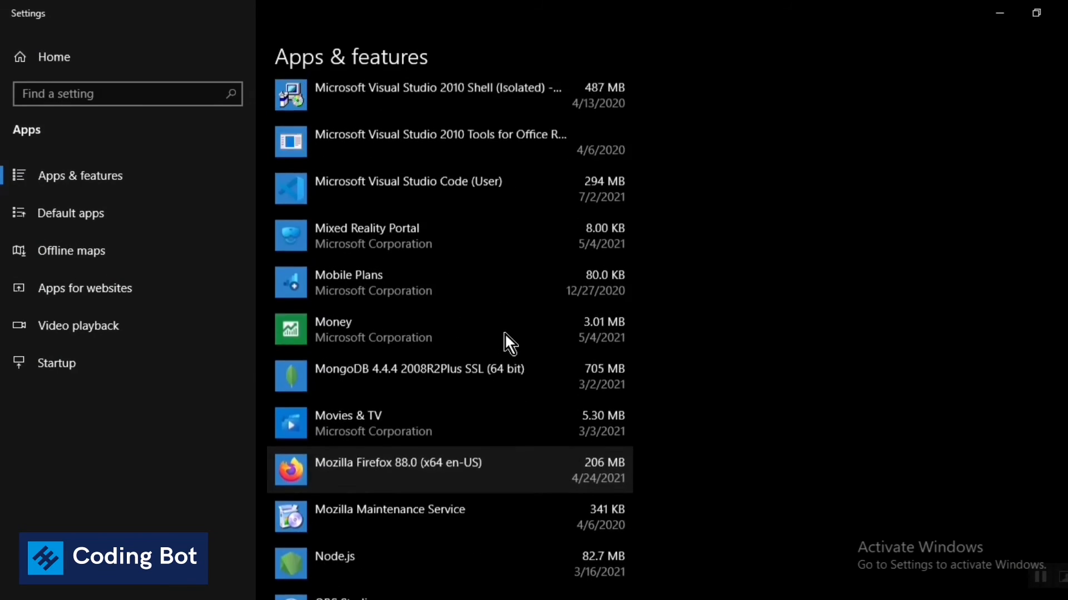
pyautogui.scroll(-3)
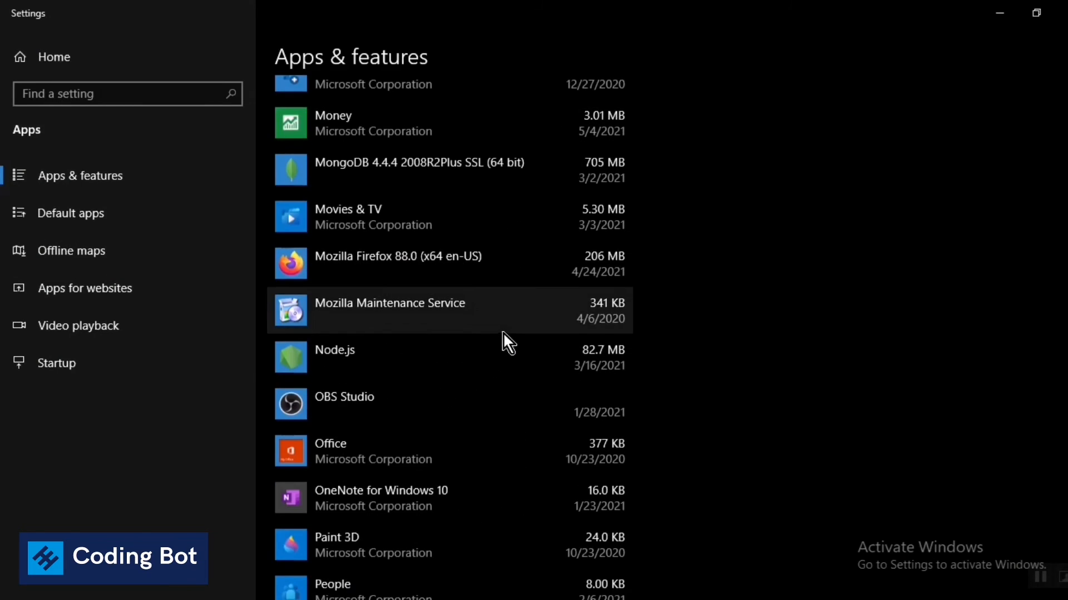
pyautogui.scroll(-3)
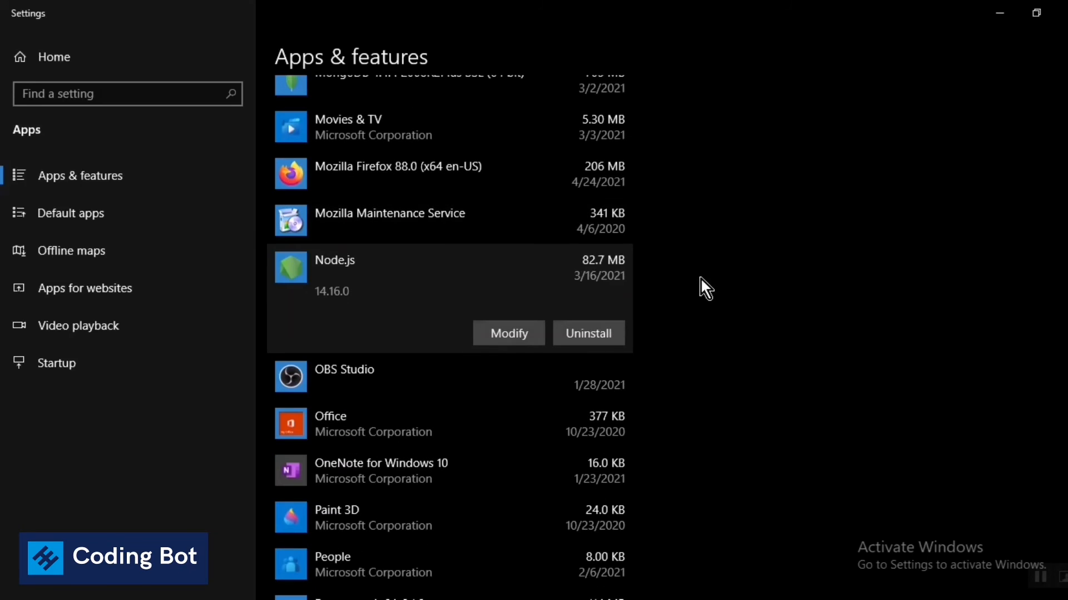
pyautogui.moveTo(866, 168)
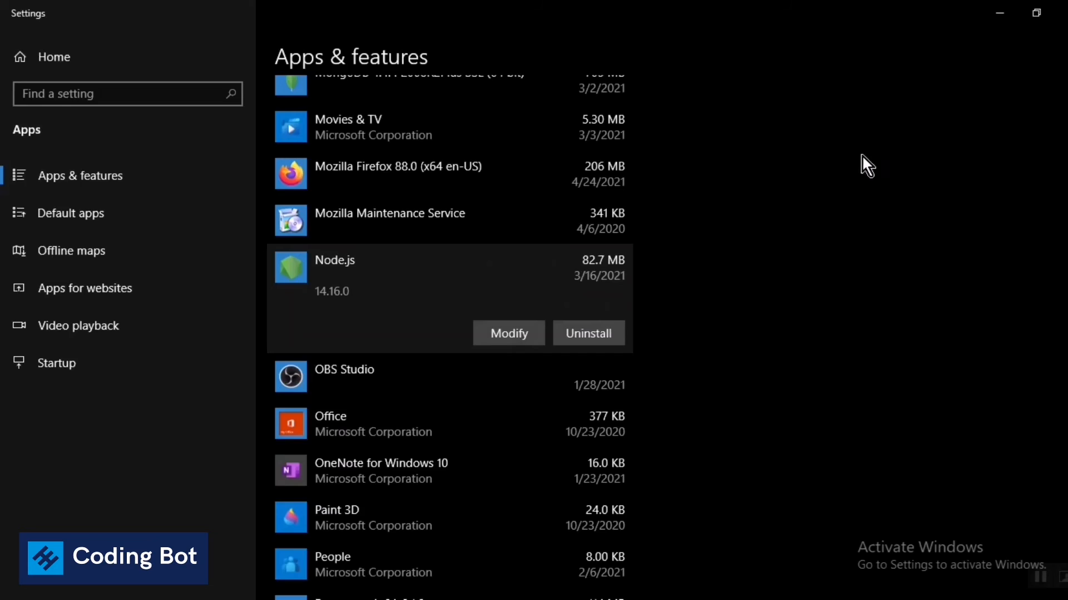